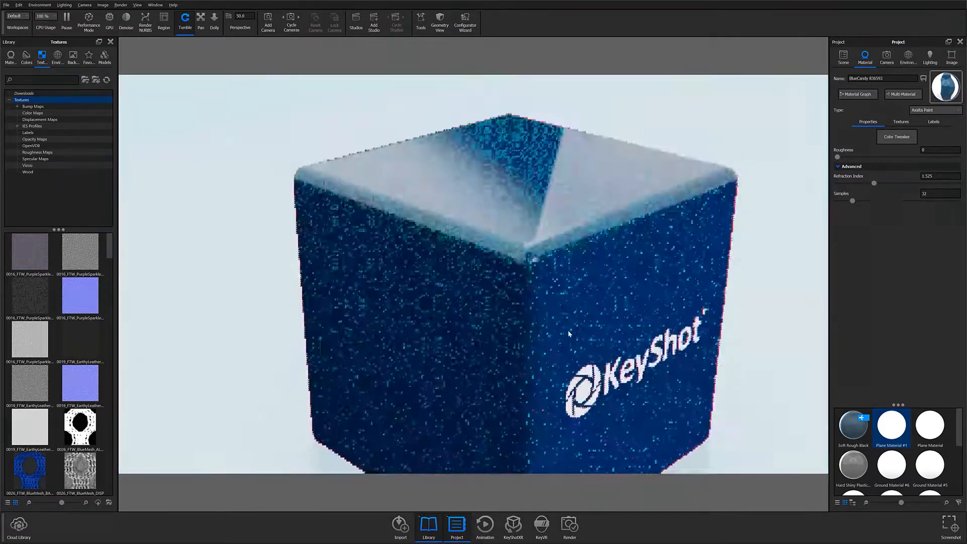
Step: Preview several displacement textures on the blue cube in the Material Graph
{"action": "left_click", "coordinate": [856, 94]}
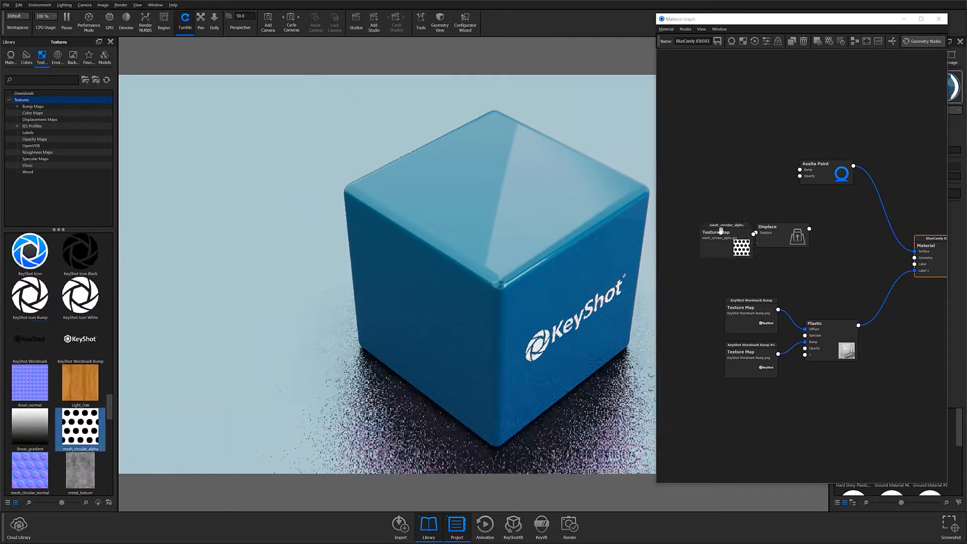
{"action": "double_click", "coordinate": [726, 233]}
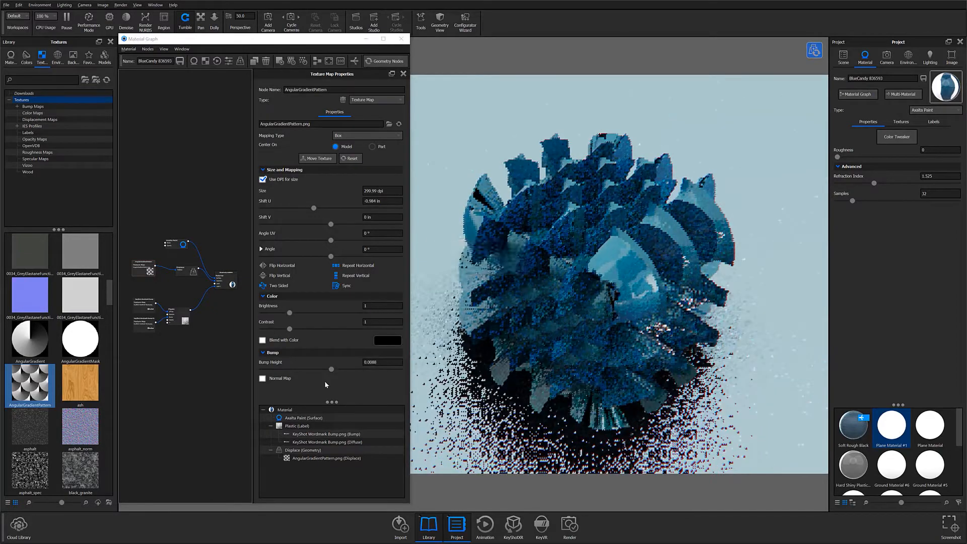
{"action": "left_click", "coordinate": [302, 449]}
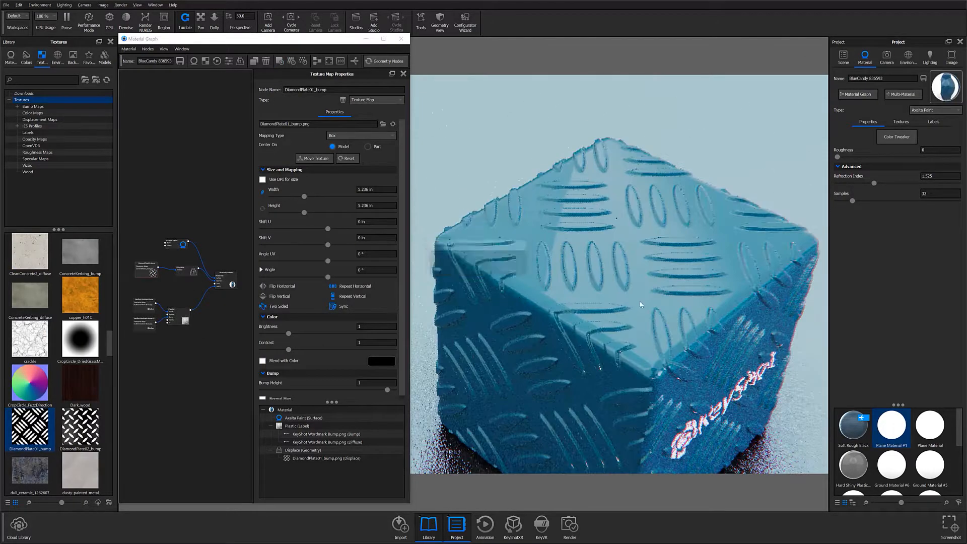
{"action": "left_click", "coordinate": [301, 449]}
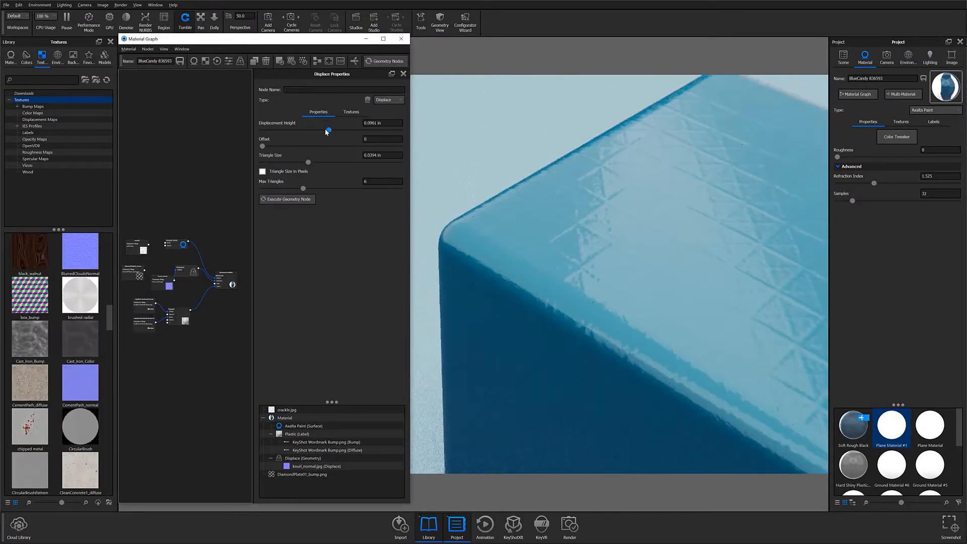
{"action": "left_click", "coordinate": [316, 466]}
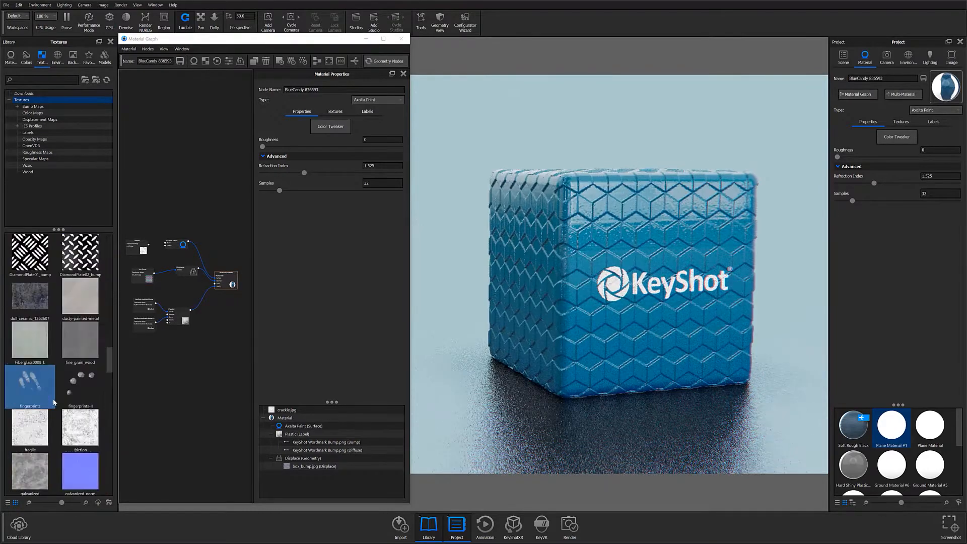
Step: Load the puck scene with the anodized black aluminum knurled material
{"action": "left_click", "coordinate": [10, 525]}
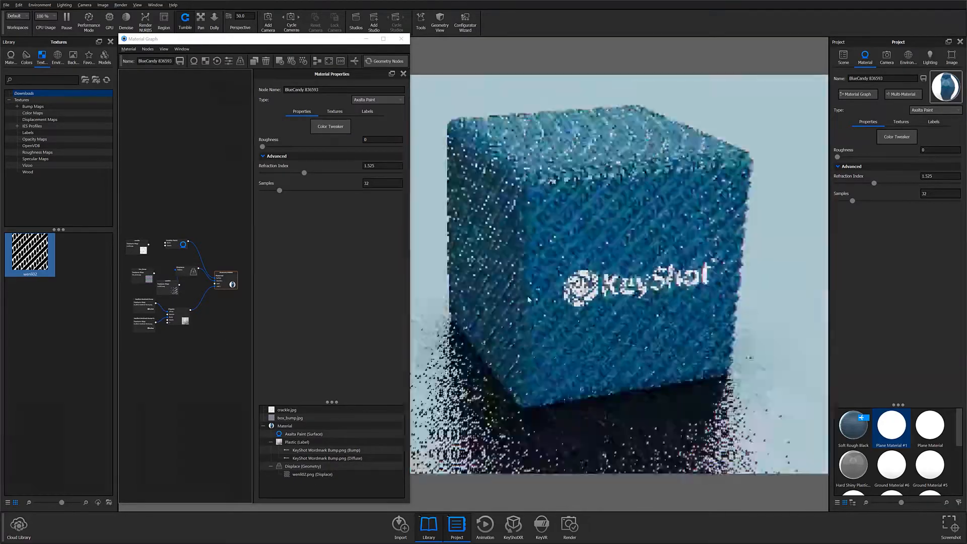
{"action": "left_click", "coordinate": [166, 286]}
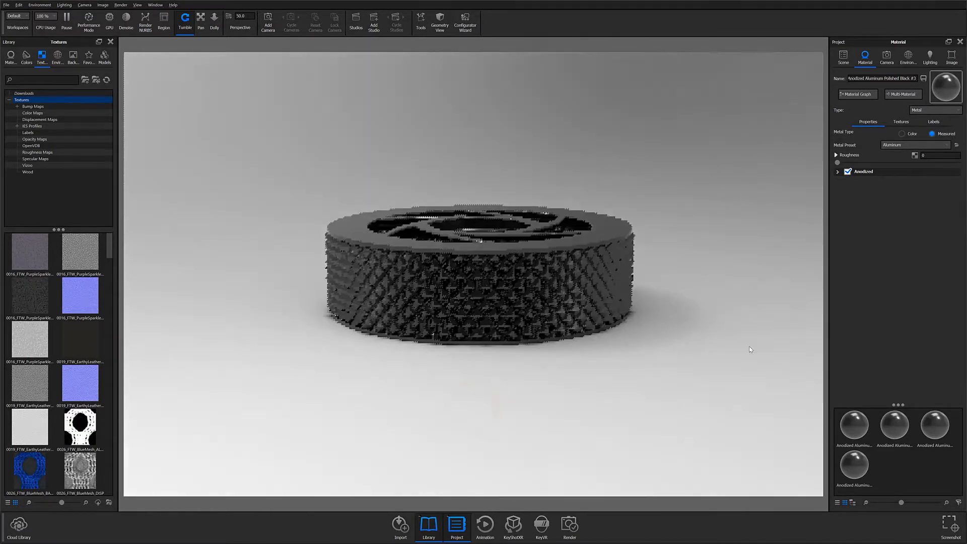
Step: Download the diamondknurl displacement texture from the Cloud Library into Downloads
{"action": "left_click", "coordinate": [18, 525]}
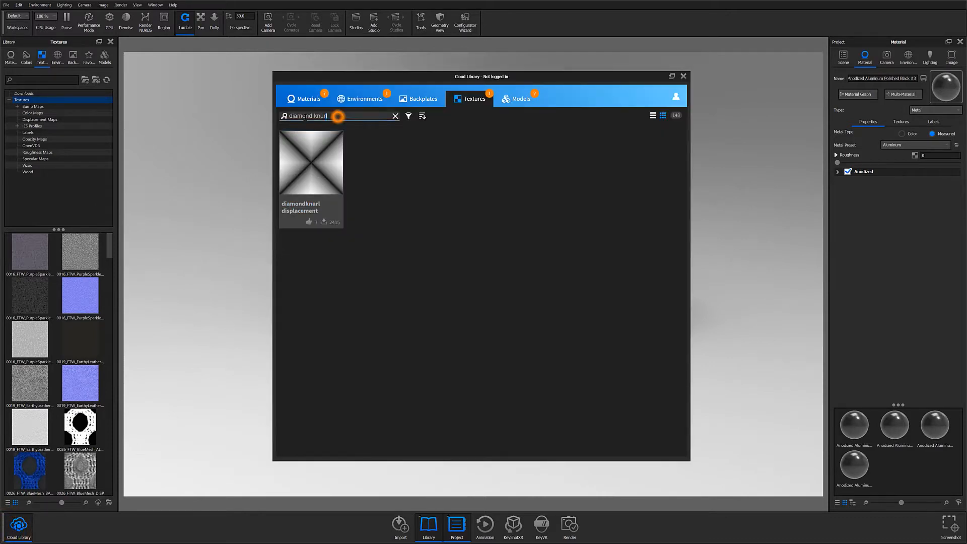
{"action": "left_click", "coordinate": [312, 161]}
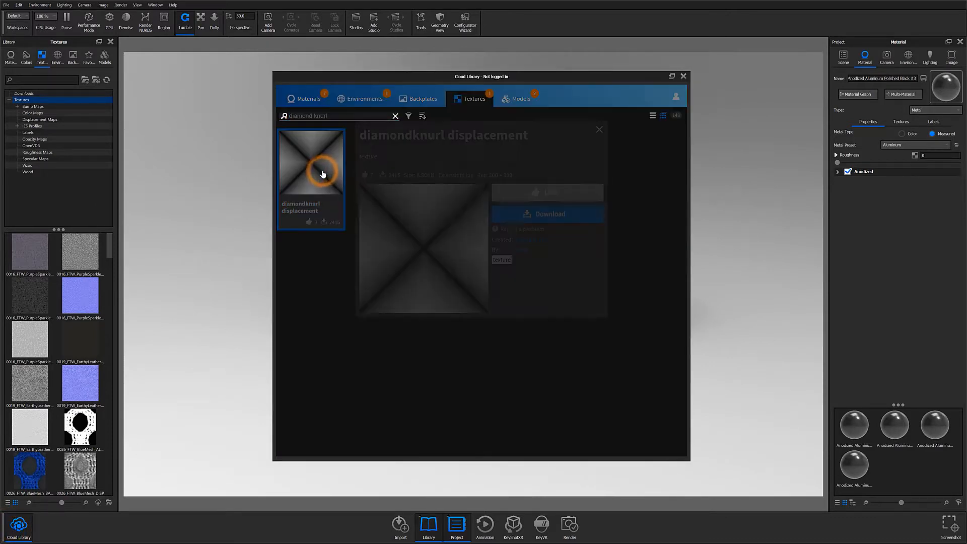
{"action": "left_click", "coordinate": [598, 129]}
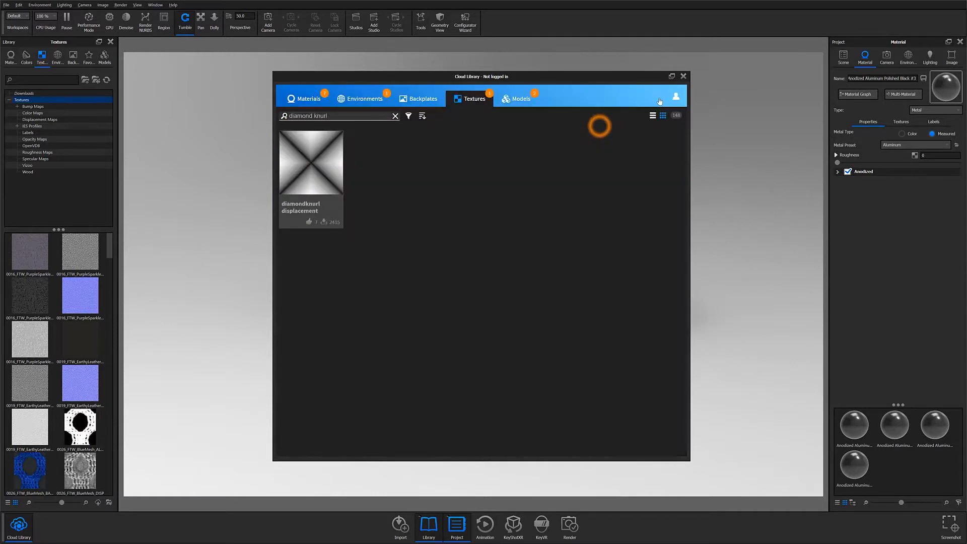
{"action": "left_click", "coordinate": [683, 75]}
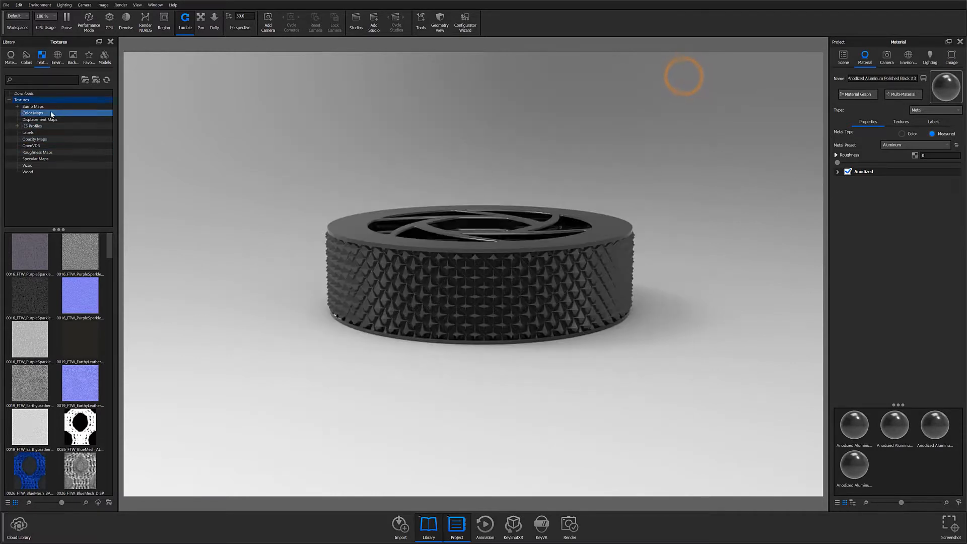
{"action": "left_click", "coordinate": [24, 93]}
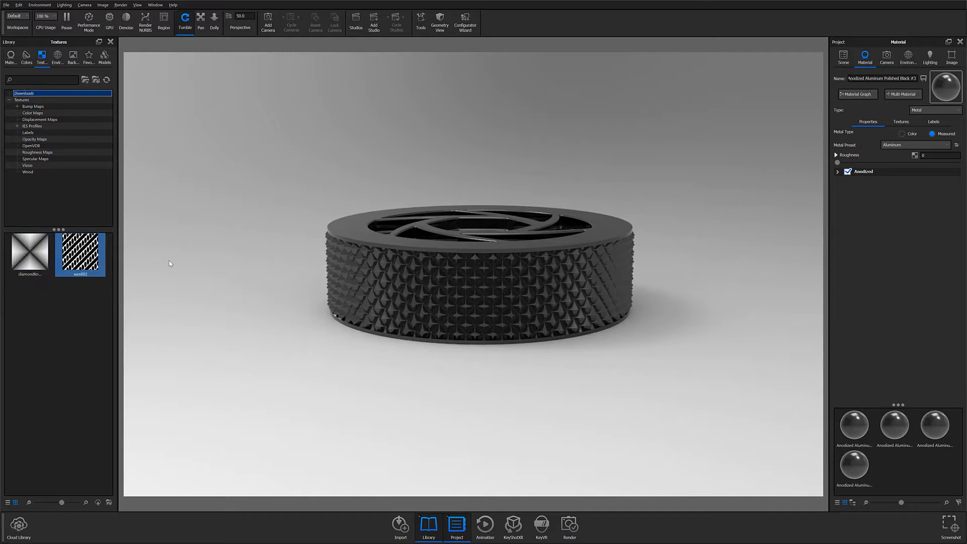
Step: Add a Displace geometry node feeding the diamondknurl texture into the black aluminium material
{"action": "left_click", "coordinate": [856, 94]}
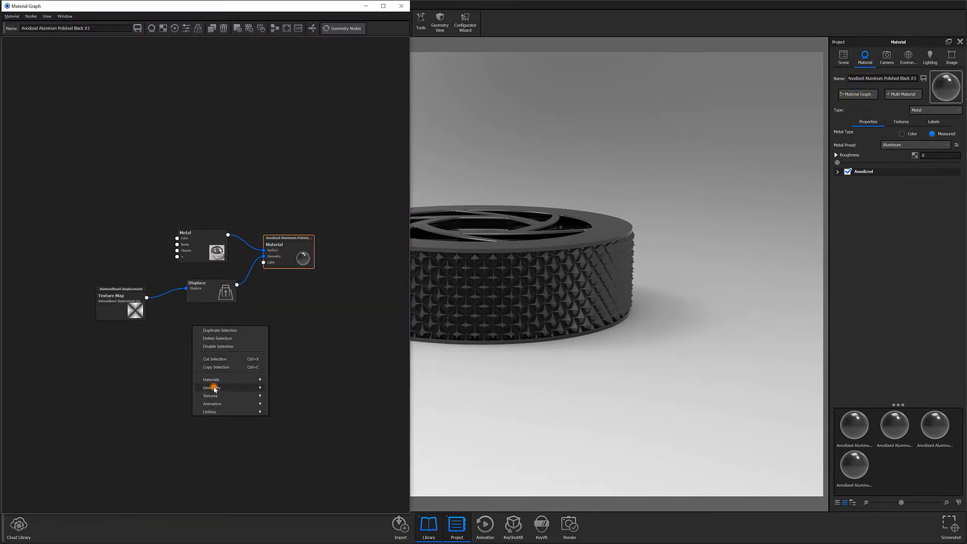
{"action": "left_click", "coordinate": [212, 386]}
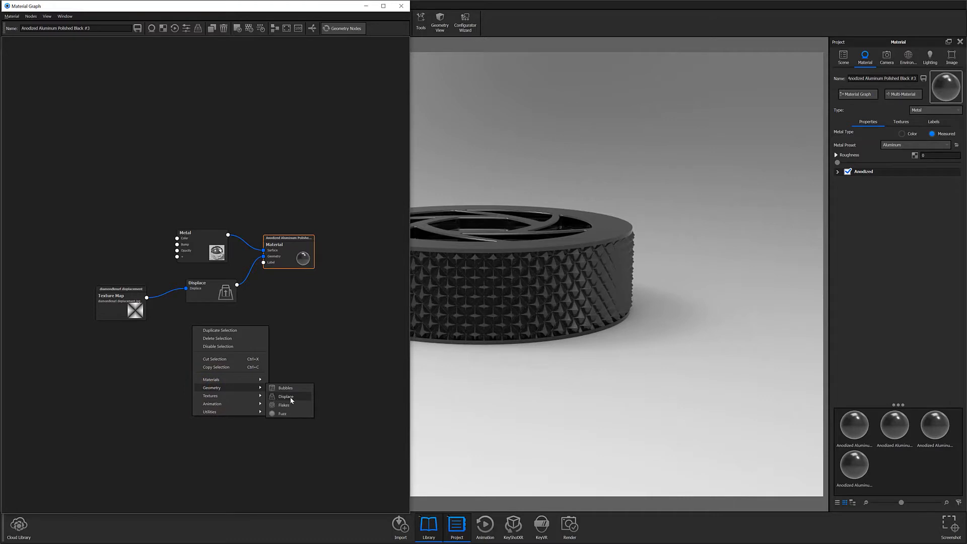
{"action": "left_click", "coordinate": [284, 395]}
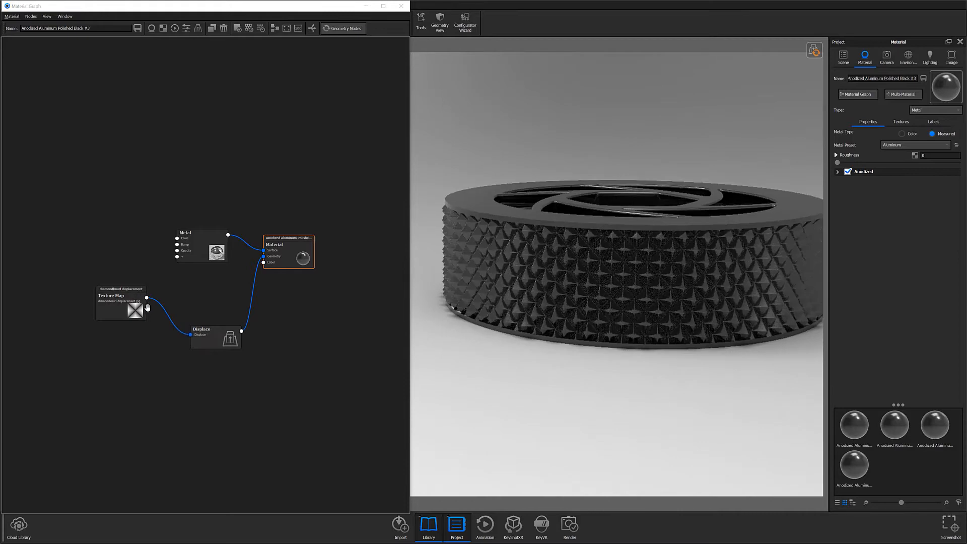
{"action": "double_click", "coordinate": [120, 302]}
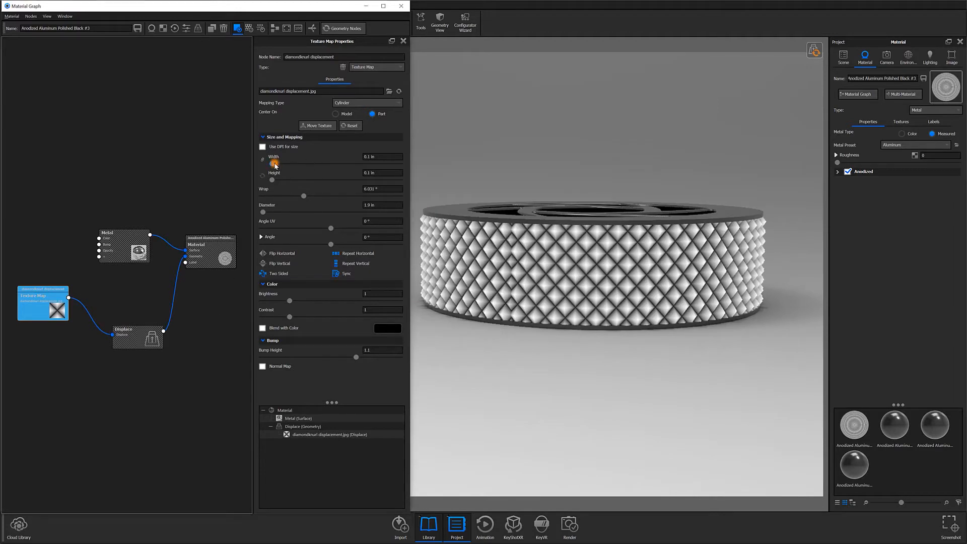
Step: Resize the cylinder-mapped knurl texture to 0.1-inch width and height for a dense diamond pattern
{"action": "left_click_drag", "start_coordinate": [263, 163], "coordinate": [322, 163]}
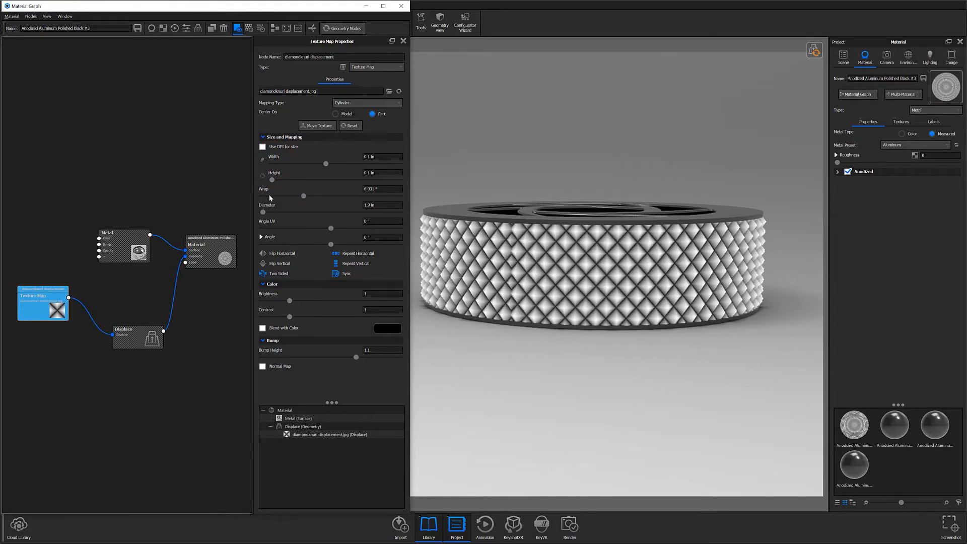
{"action": "left_click_drag", "start_coordinate": [262, 180], "coordinate": [303, 180]}
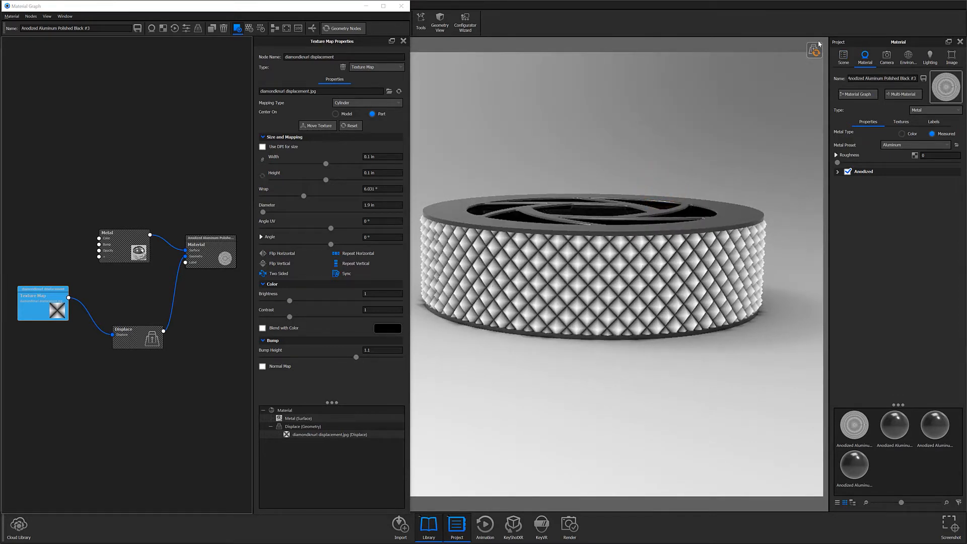
{"action": "left_click", "coordinate": [813, 49]}
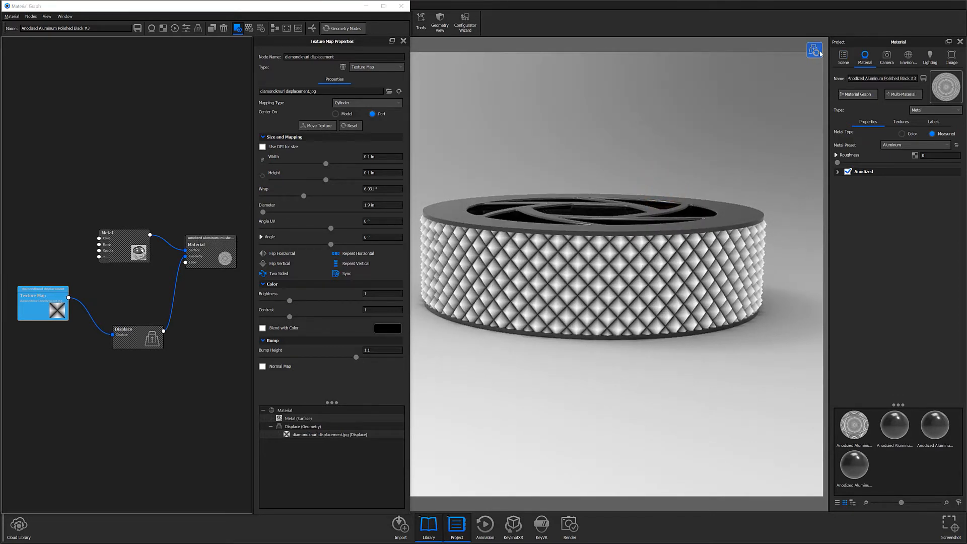
{"action": "mouse_move", "coordinate": [813, 50]}
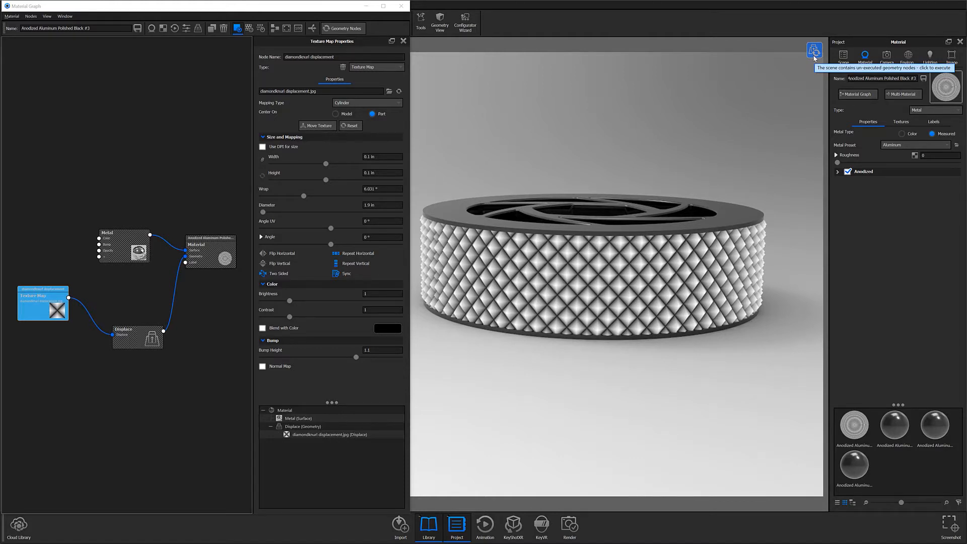
Step: Execute the Displace node so the knurl becomes real raised geometry on the puck
{"action": "left_click", "coordinate": [814, 51]}
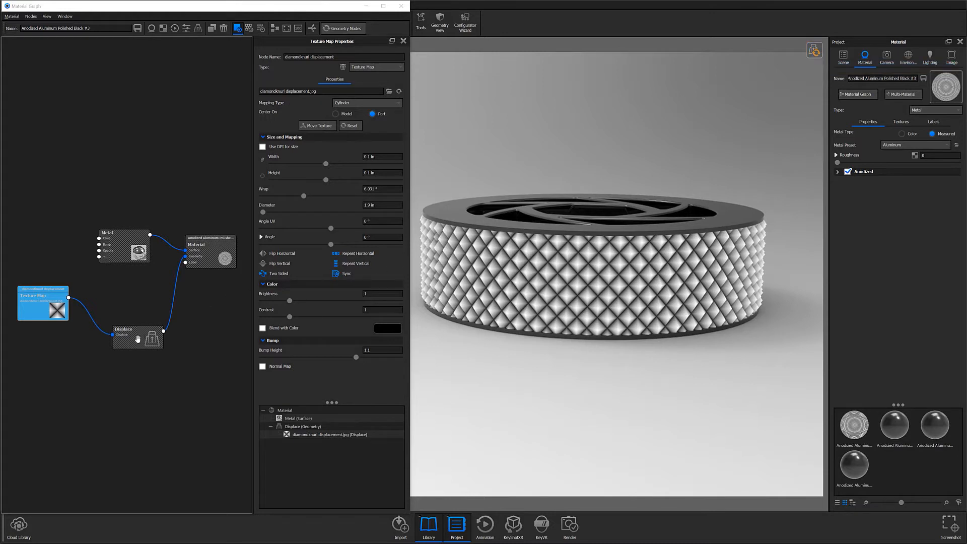
{"action": "left_click", "coordinate": [137, 338]}
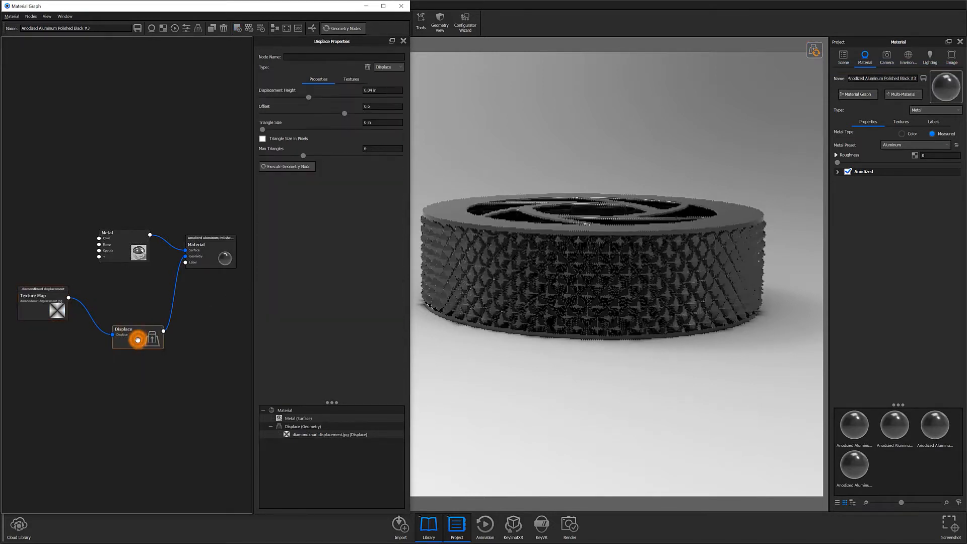
{"action": "left_click", "coordinate": [286, 166]}
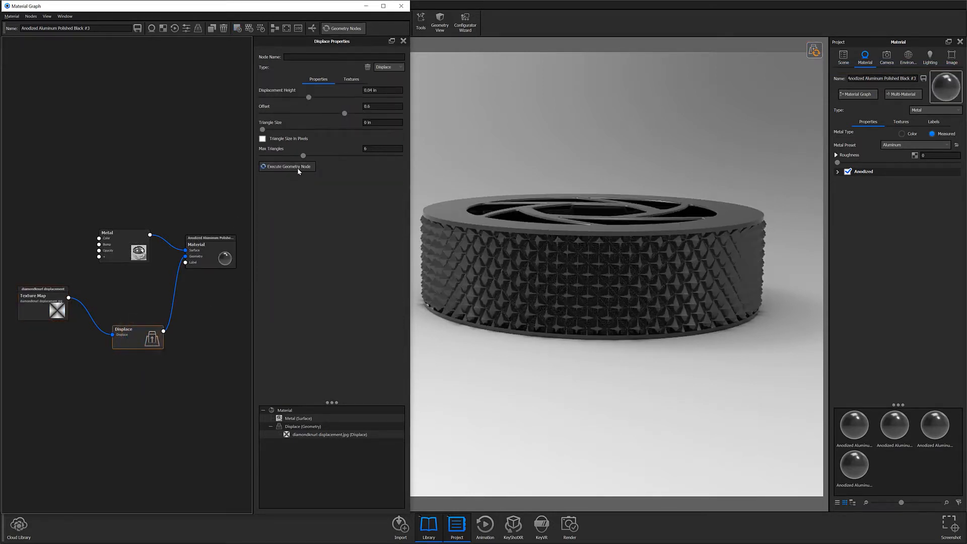
{"action": "left_click", "coordinate": [287, 166]}
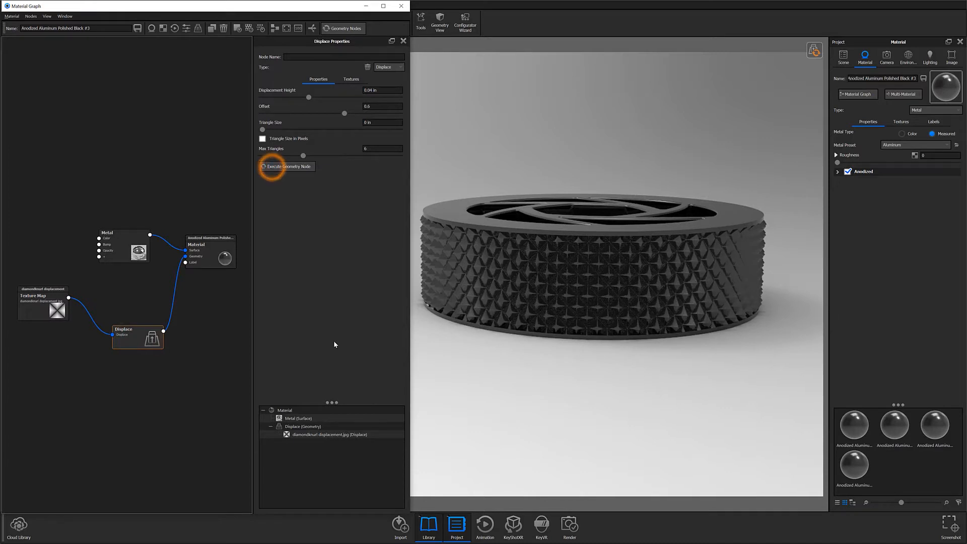
{"action": "left_click", "coordinate": [286, 166]}
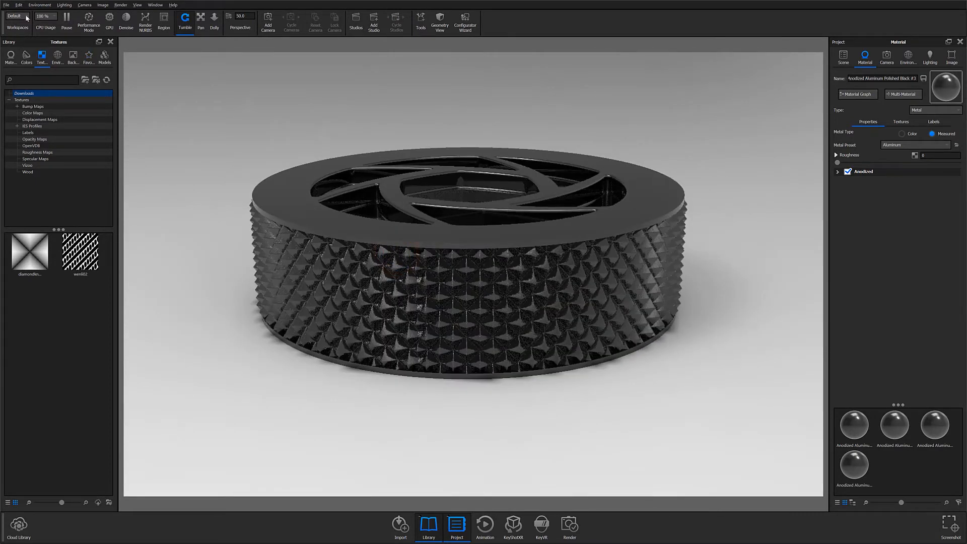
Step: Export the knurled puck from the File menu to a 3D-printable format such as STL
{"action": "left_click", "coordinate": [6, 5]}
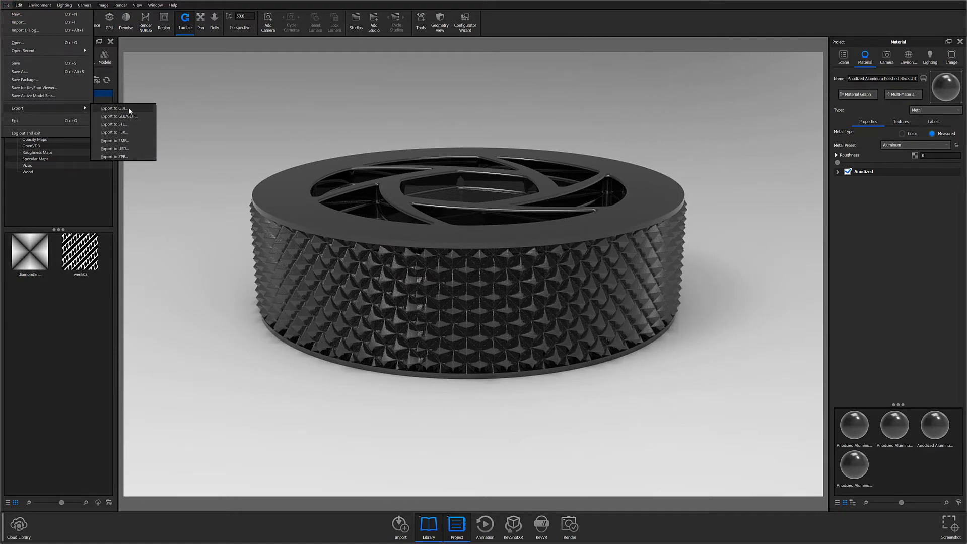
{"action": "mouse_move", "coordinate": [114, 124]}
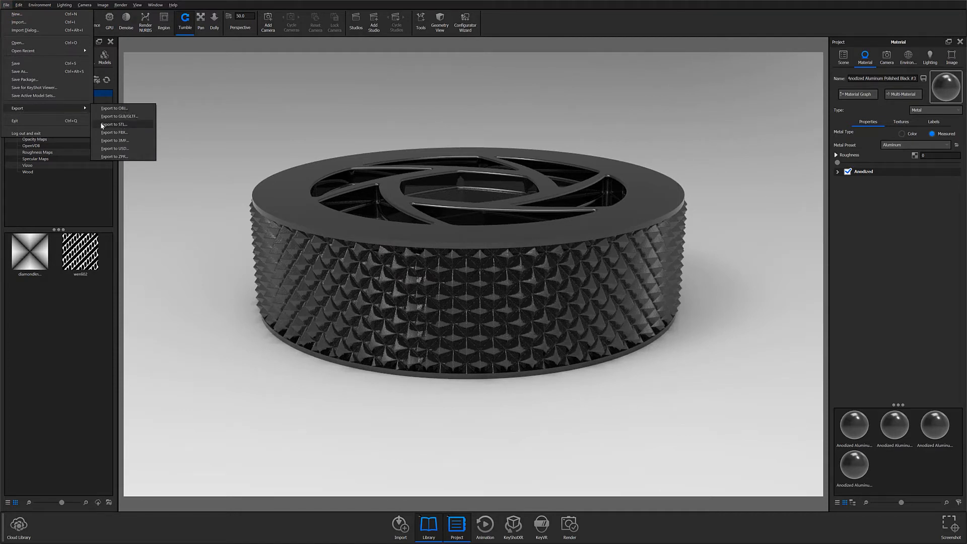
{"action": "mouse_move", "coordinate": [113, 148]}
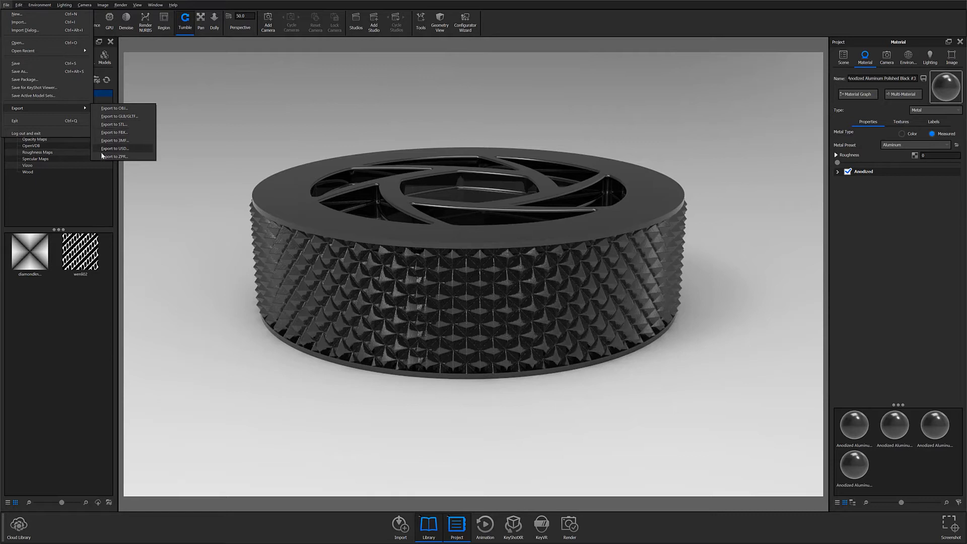
{"action": "mouse_move", "coordinate": [114, 140]}
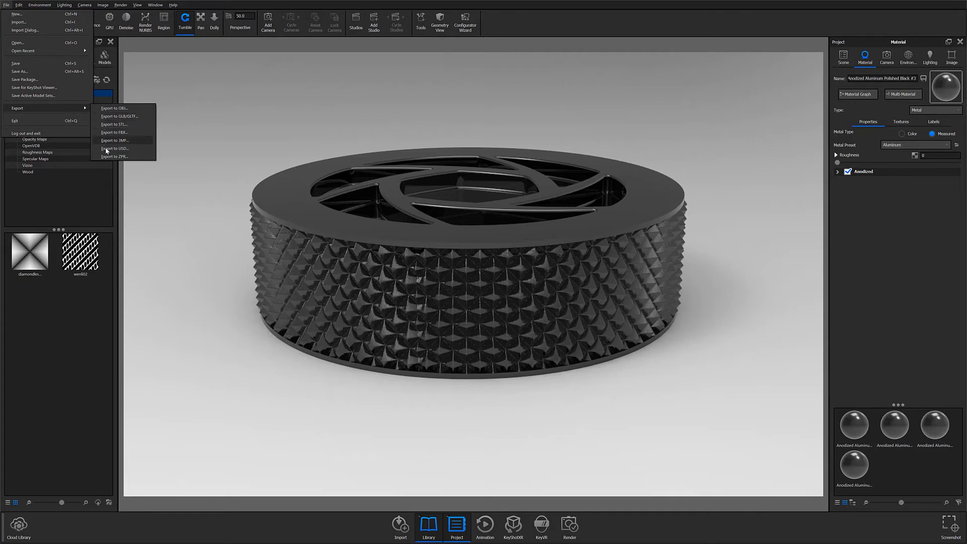
{"action": "mouse_move", "coordinate": [103, 159]}
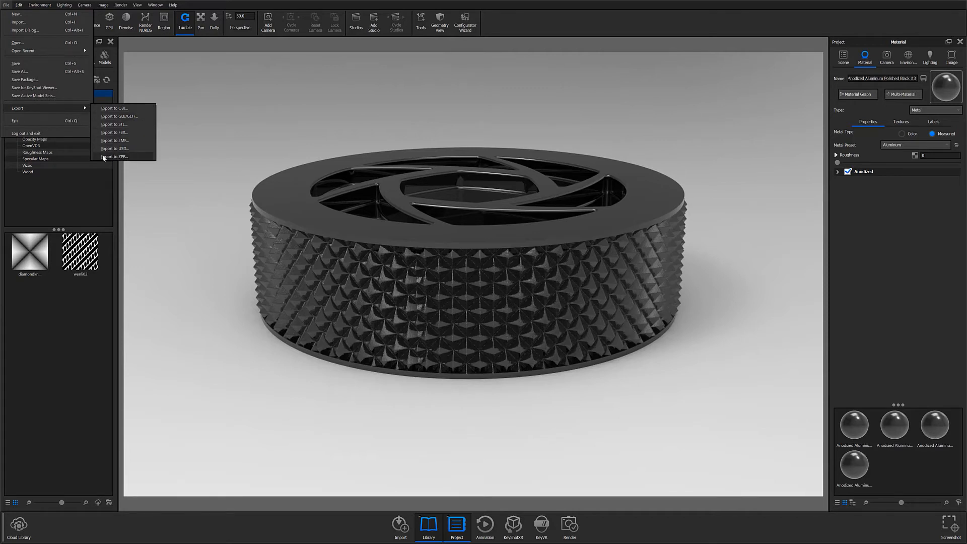
{"action": "mouse_move", "coordinate": [114, 142]}
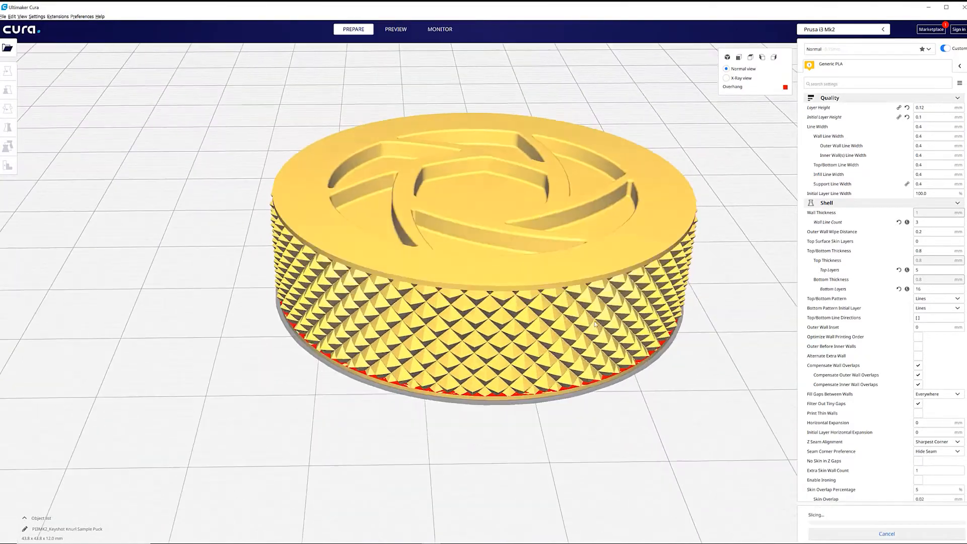
Step: Switch Cura to the sliced layer preview of the knurled puck
{"action": "left_click", "coordinate": [394, 29]}
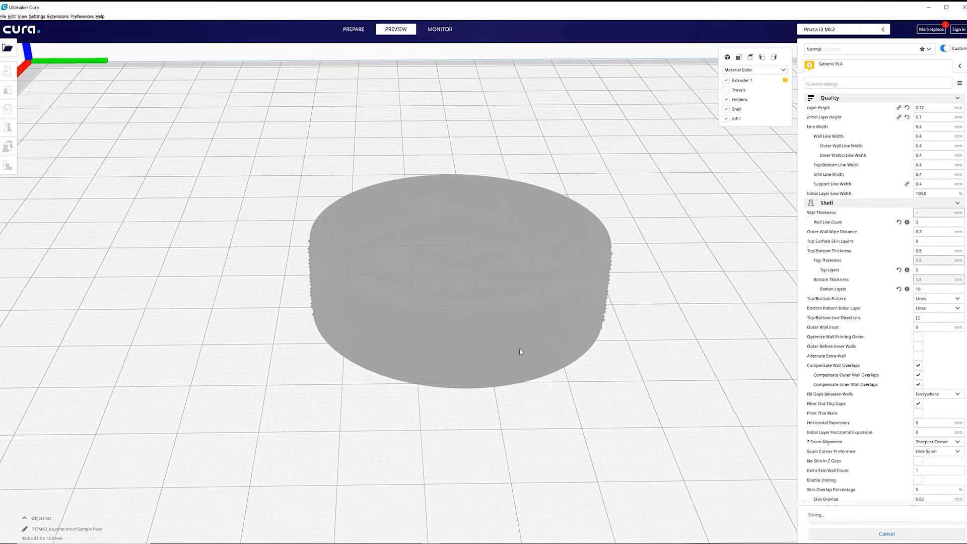